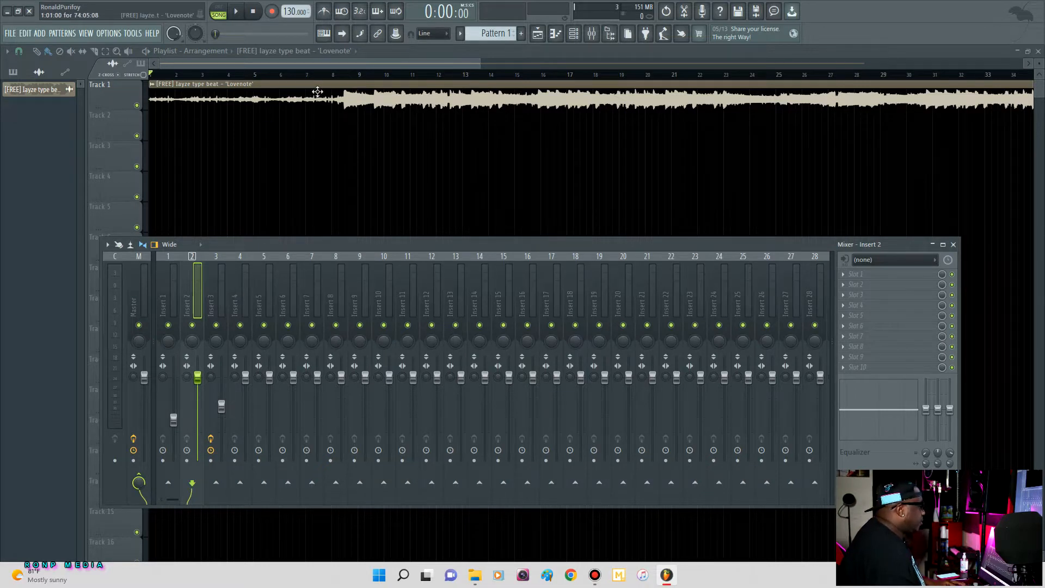
{"action": "mouse_move", "coordinate": [343, 95]}
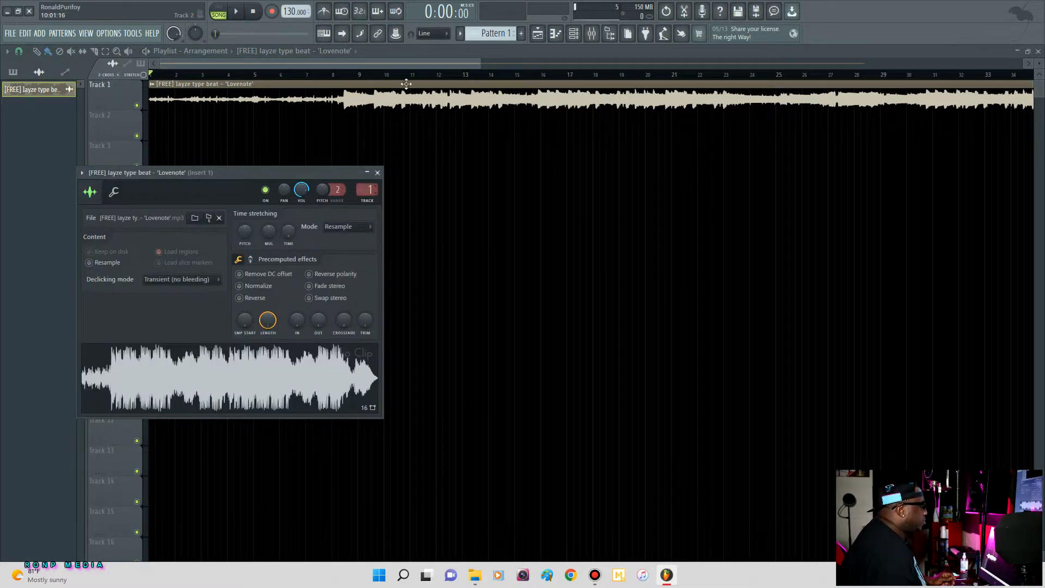
Step: Select mixer insert 1, where the Lovenote beat clip plays
{"action": "left_click", "coordinate": [591, 33]}
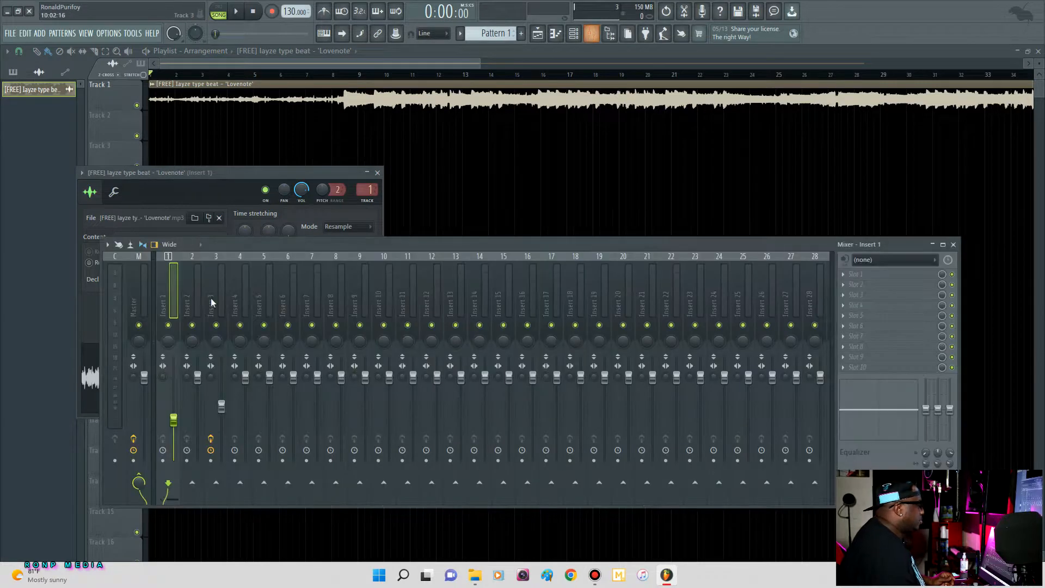
Step: Rename mixer insert 1 to 'BEAT'
{"action": "right_click", "coordinate": [168, 280]}
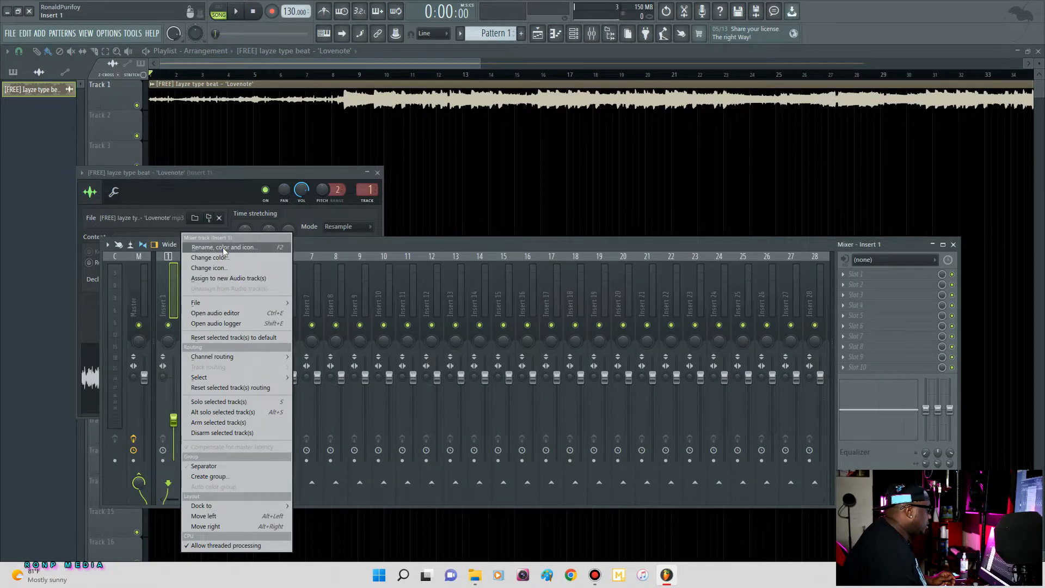
{"action": "left_click", "coordinate": [222, 247]}
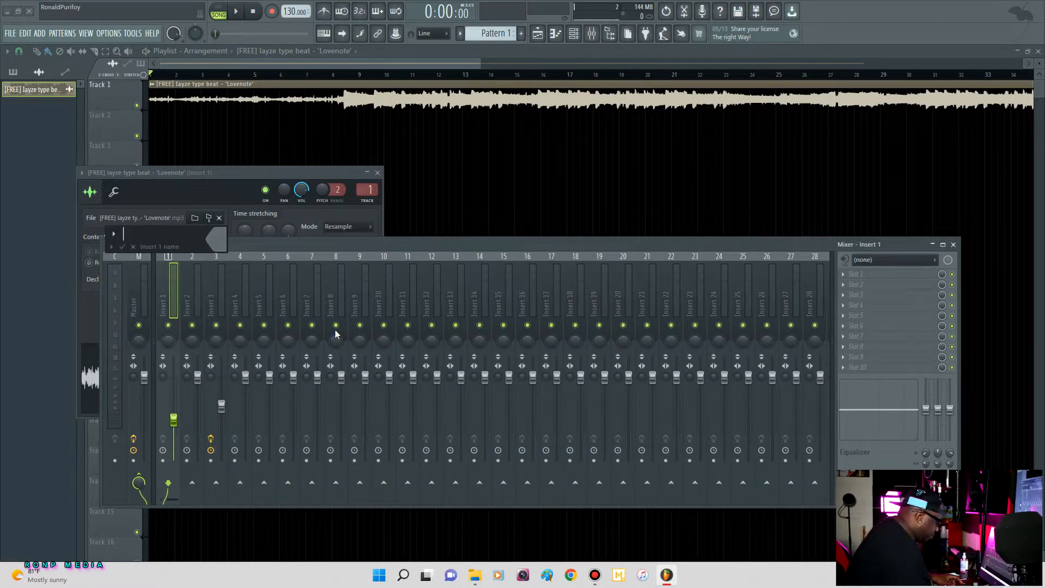
{"action": "type", "text": "BEAT"}
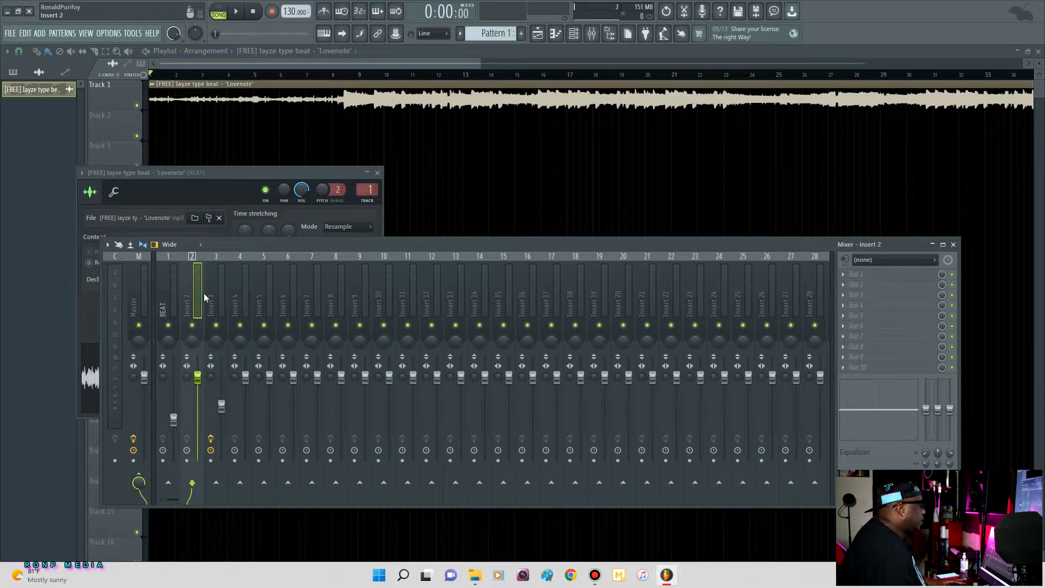
Step: Rename mixer insert 2 to 'RECORD'
{"action": "right_click", "coordinate": [197, 286]}
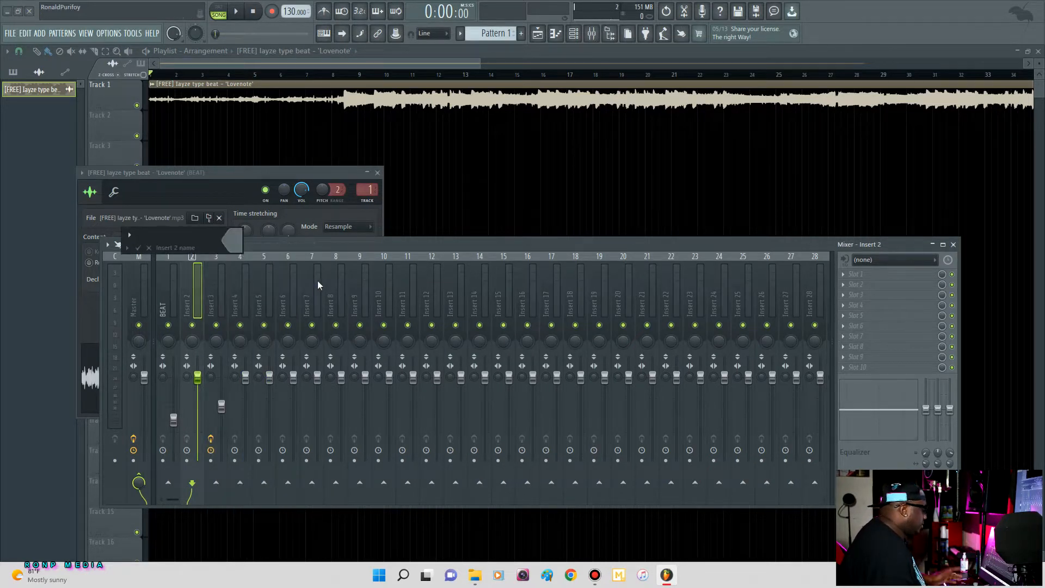
{"action": "type", "text": "RECORD"}
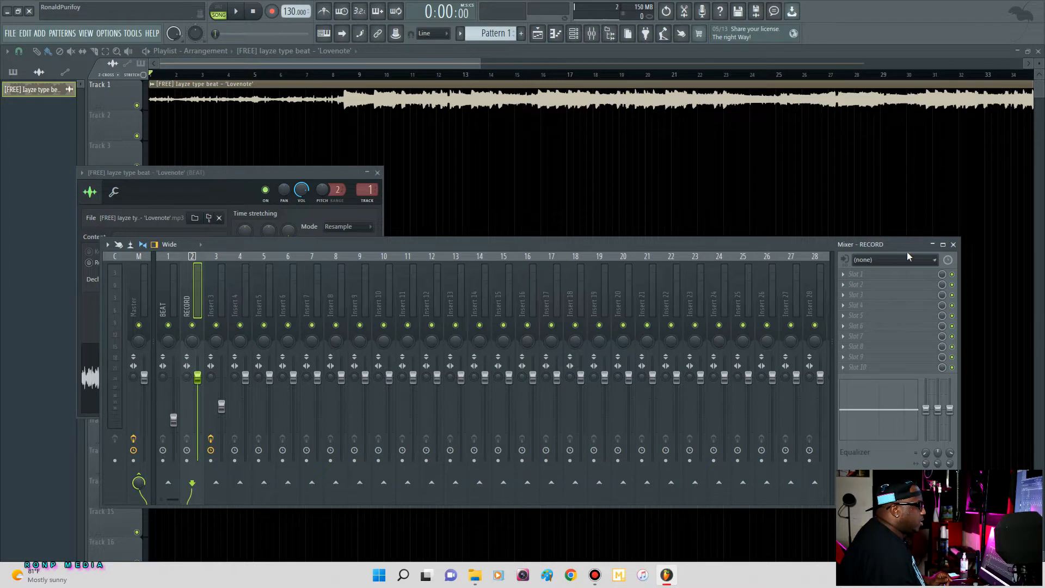
Step: Set insert 2's audio input to mono MIC/LINE 2
{"action": "left_click", "coordinate": [892, 259]}
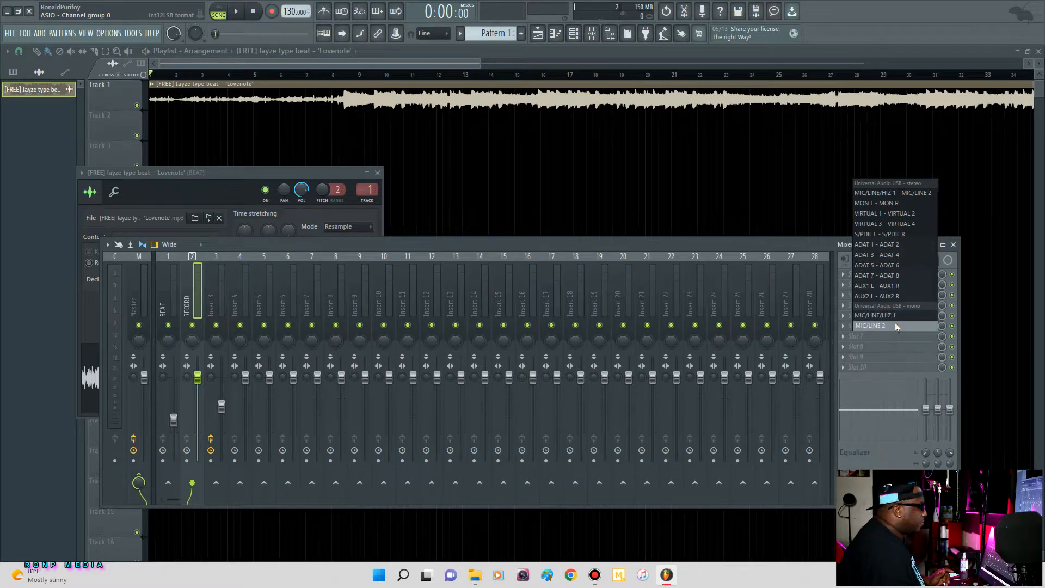
{"action": "left_click", "coordinate": [869, 325]}
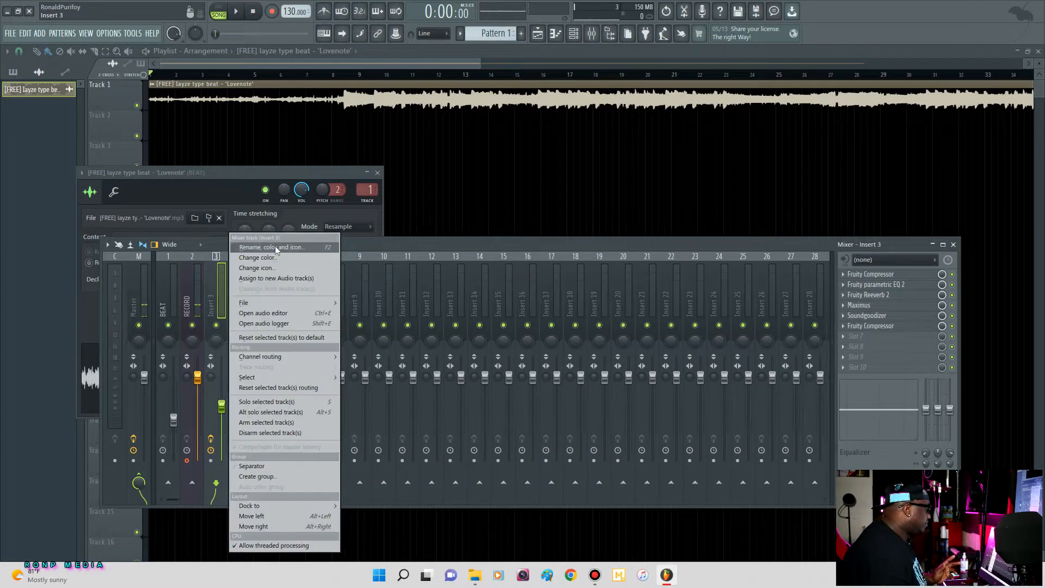
Step: Rename mixer insert 3, the effects-chain channel, to 'VOCAL'
{"action": "left_click", "coordinate": [271, 246]}
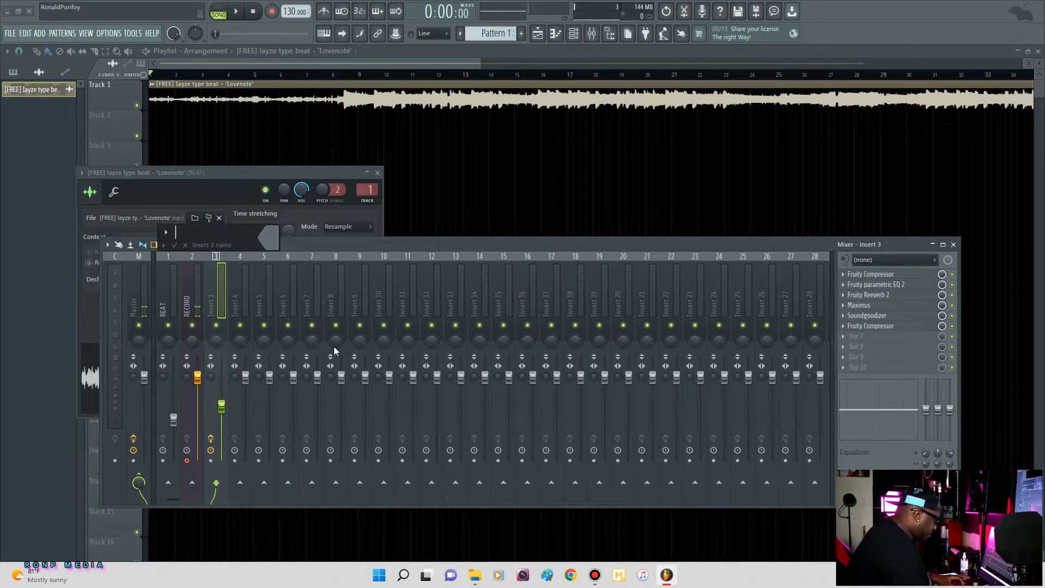
{"action": "type", "text": "VOCAL"}
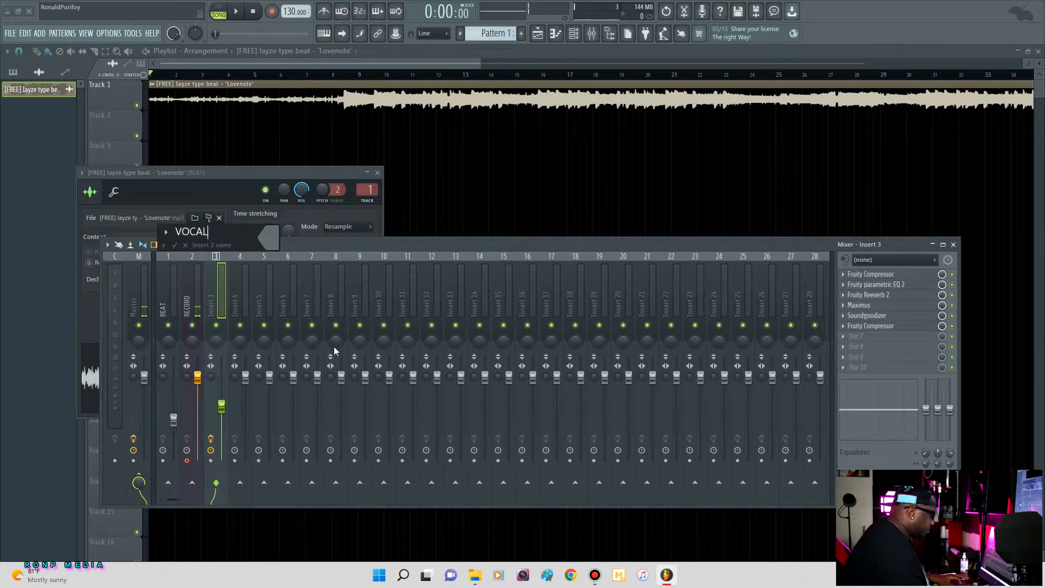